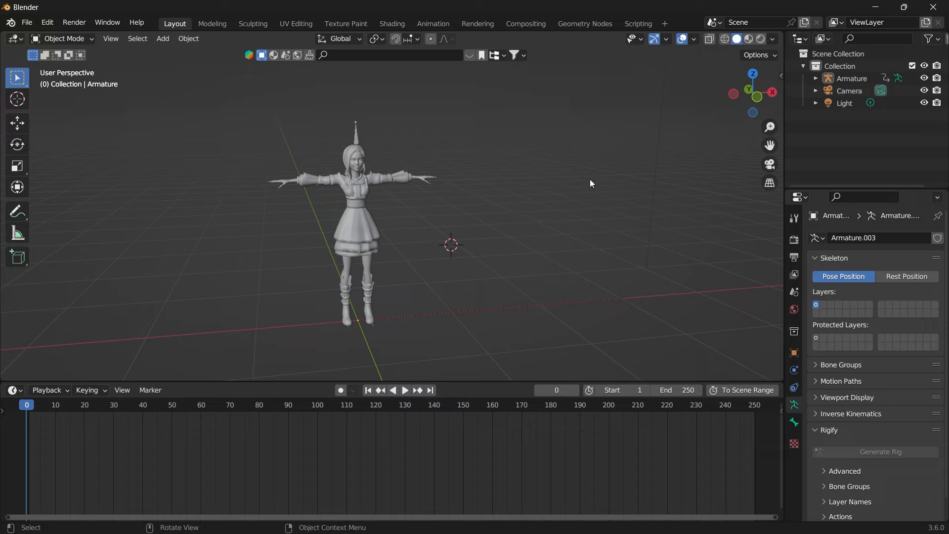
{"action": "mouse_move", "coordinate": [654, 161]}
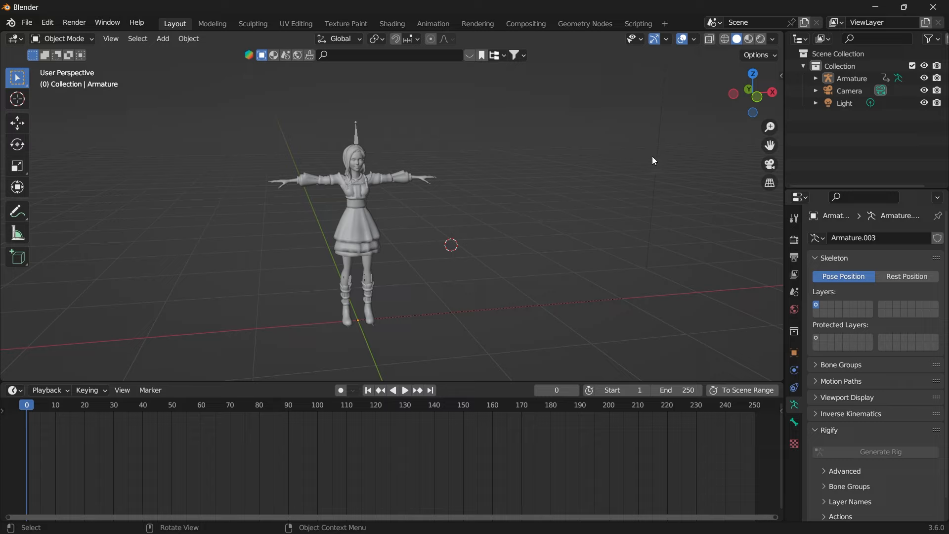
{"action": "mouse_move", "coordinate": [684, 159]}
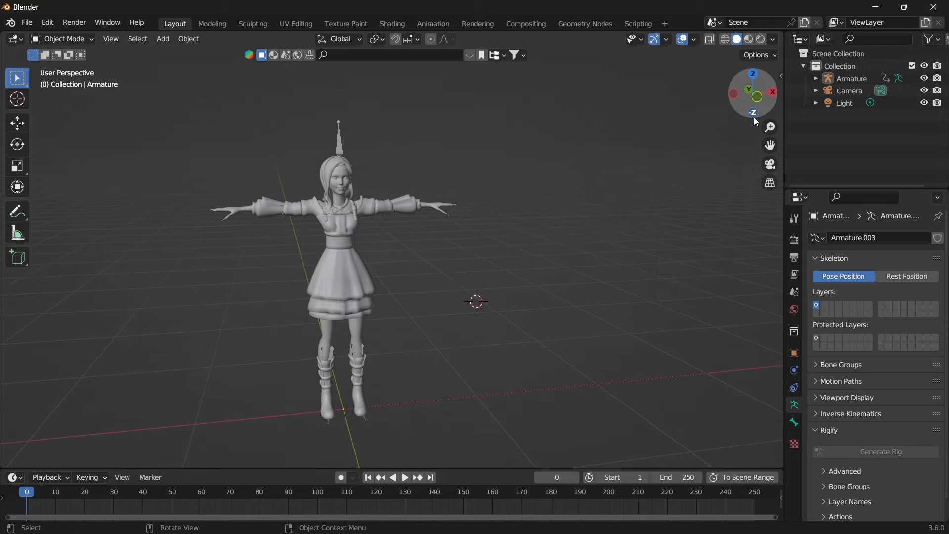
- Show the armature's Rest Position, revealing the arms-down rest pose
{"action": "left_click", "coordinate": [907, 276]}
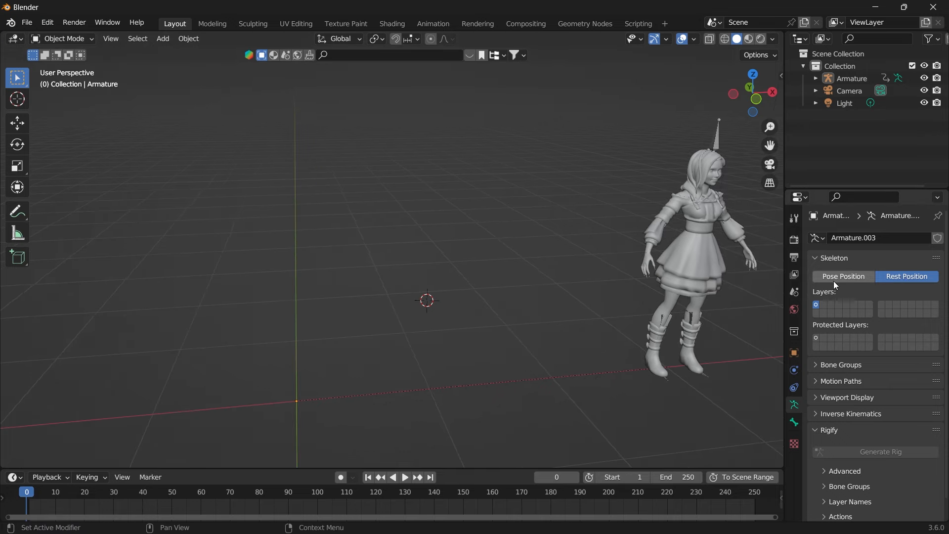
- Switch the armature back to Pose Position so the character returns to T-pose
{"action": "left_click", "coordinate": [842, 276]}
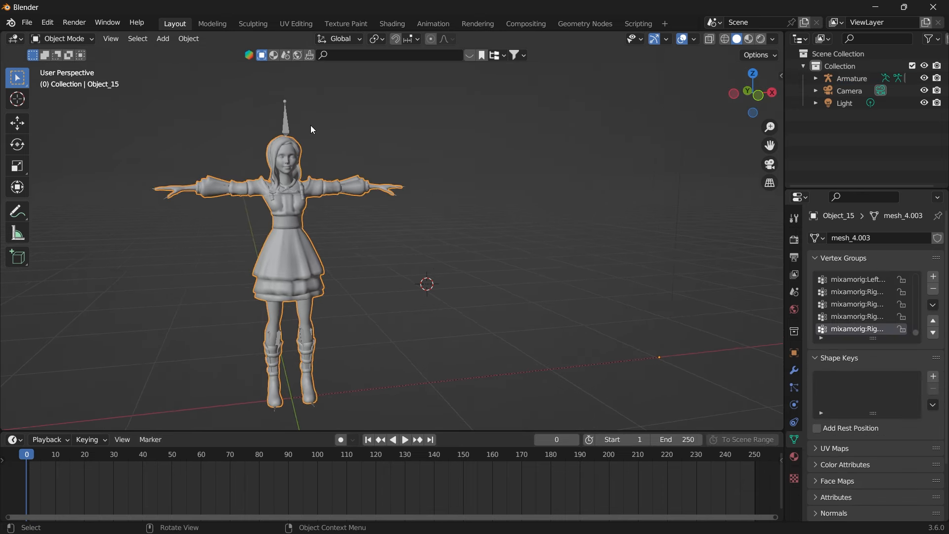
- Delete the Armature modifier from the character mesh, leaving its stack empty
{"action": "left_click", "coordinate": [852, 78]}
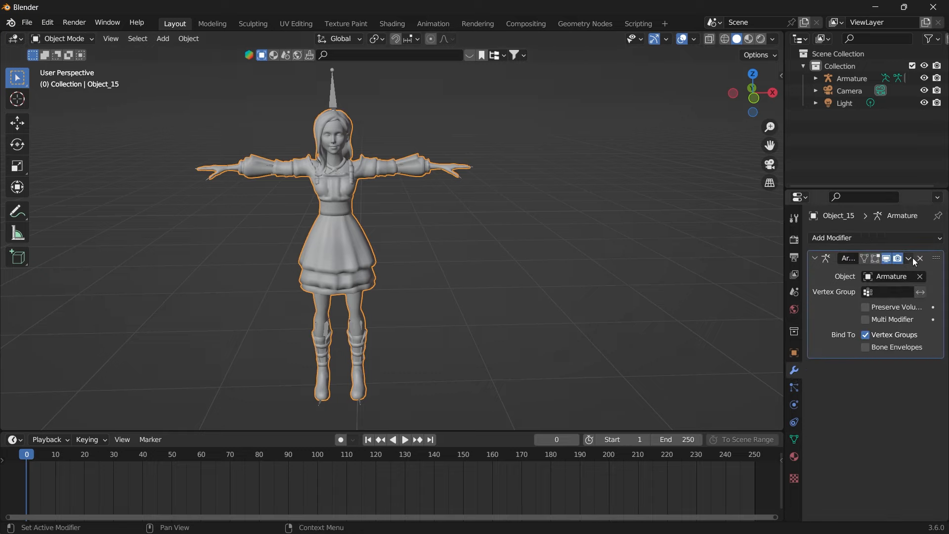
{"action": "left_click", "coordinate": [919, 258]}
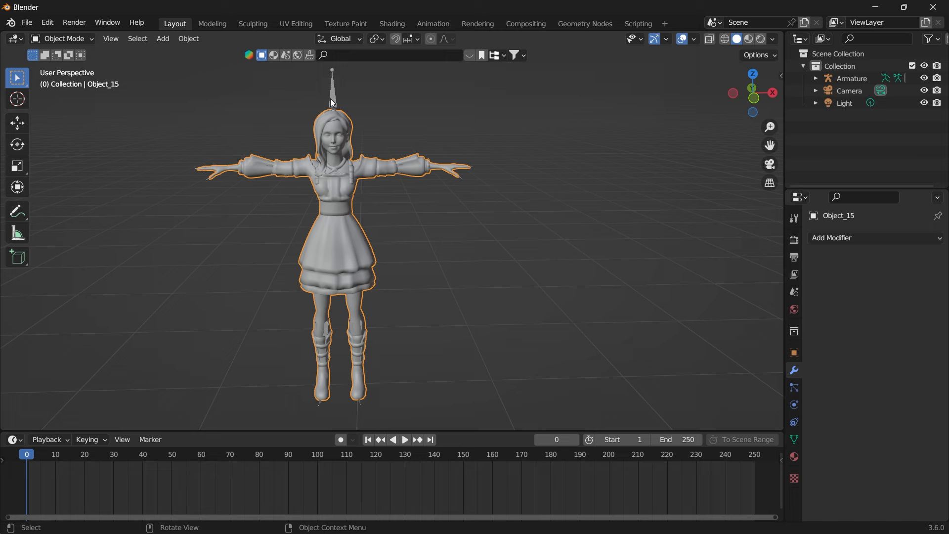
- Apply the current T-pose as the armature's rest pose for all bones
{"action": "left_click", "coordinate": [850, 78]}
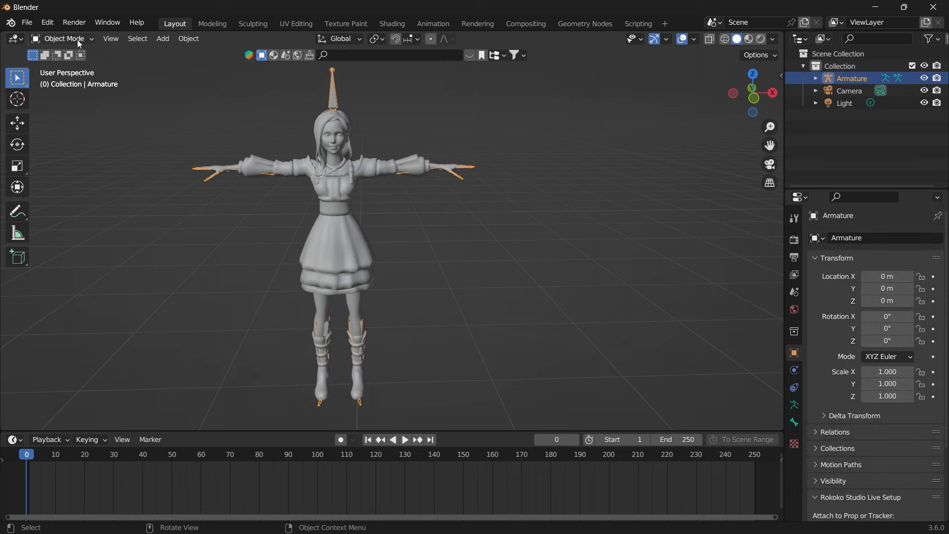
{"action": "left_click", "coordinate": [64, 38]}
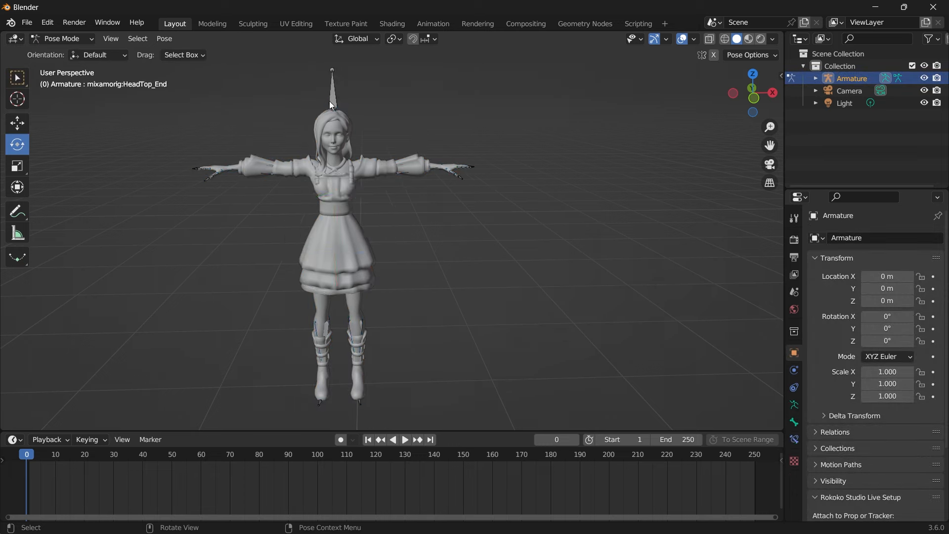
{"action": "left_click", "coordinate": [163, 38]}
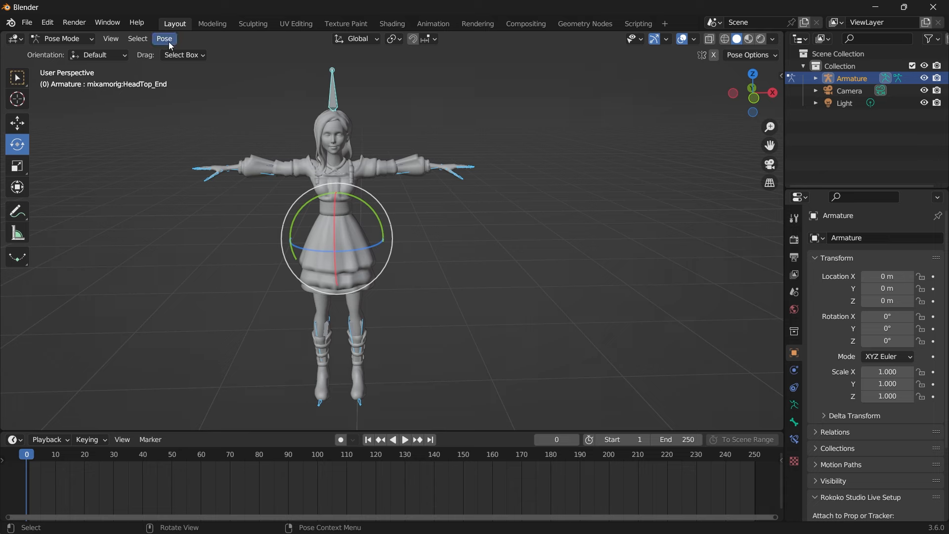
{"action": "left_click", "coordinate": [165, 38]}
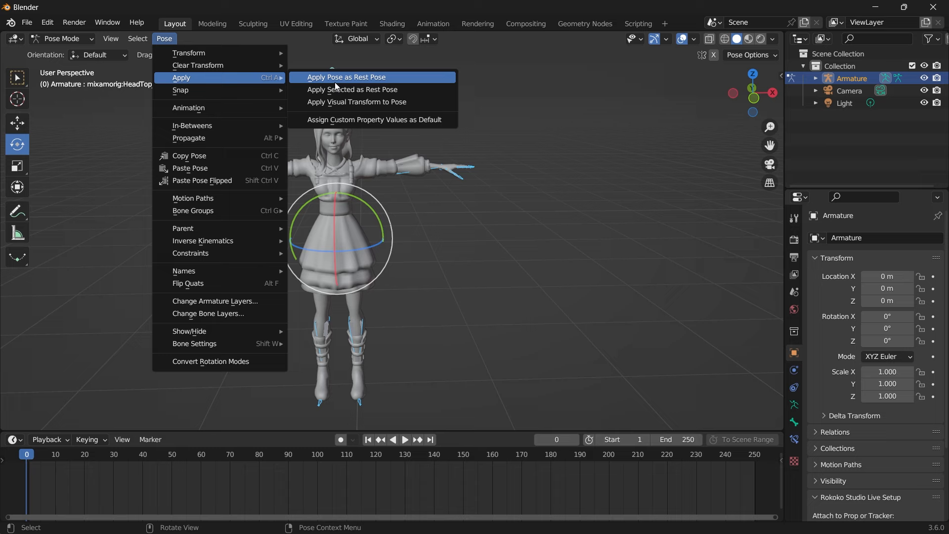
{"action": "left_click", "coordinate": [346, 77]}
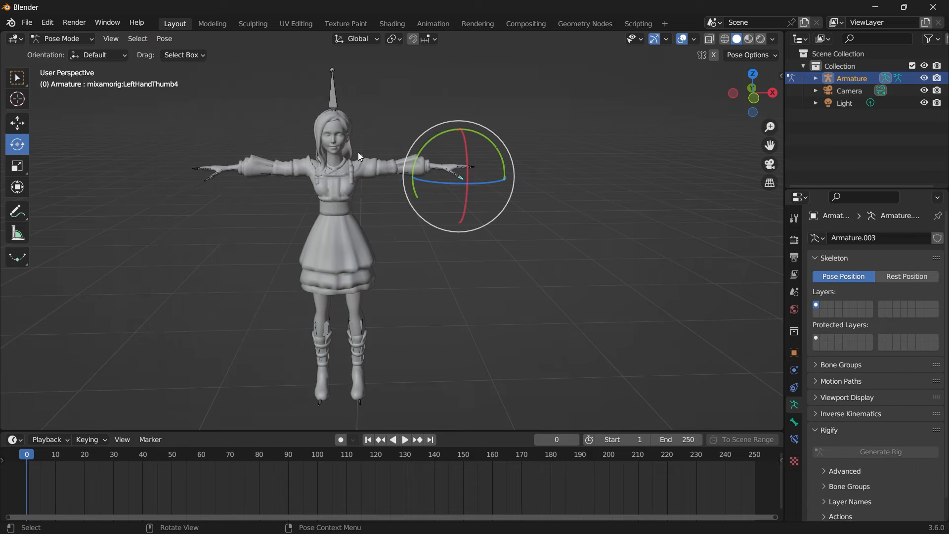
- Re-parent the mesh to the armature with automatic weights and confirm rest and pose positions match
{"action": "left_click", "coordinate": [62, 39]}
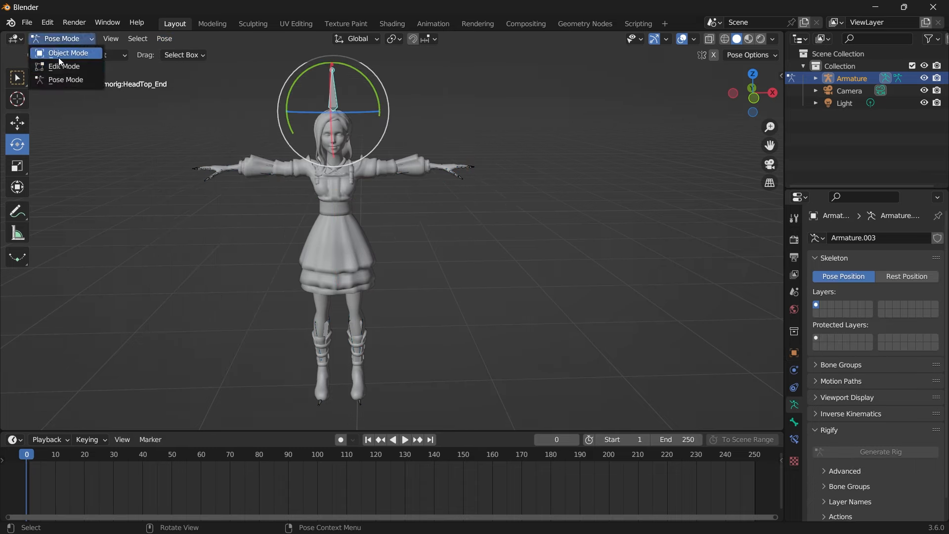
{"action": "left_click", "coordinate": [68, 53]}
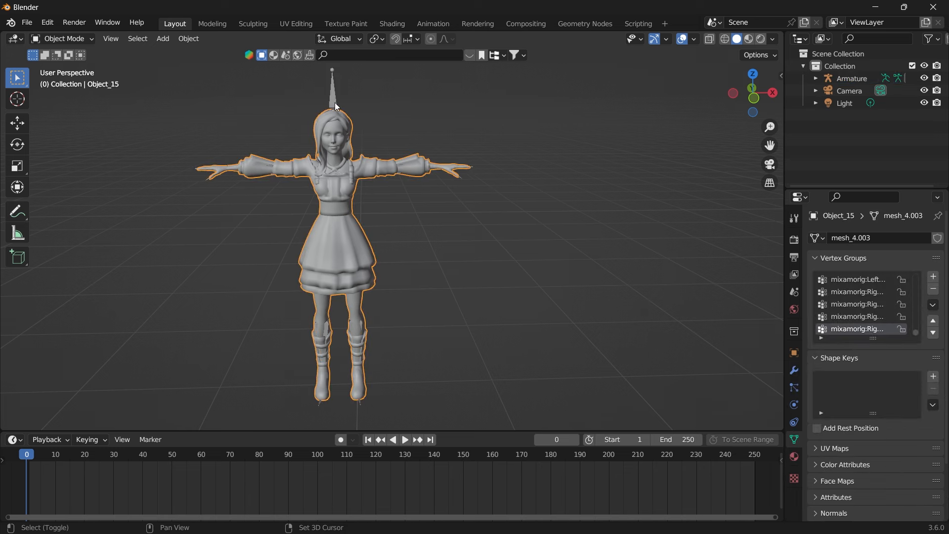
{"action": "key", "text": "ctrl+p"}
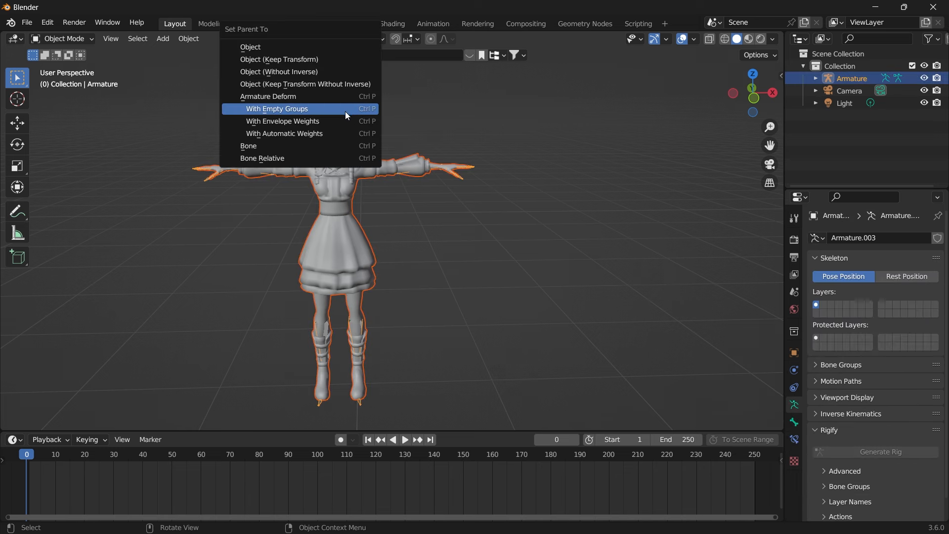
{"action": "left_click", "coordinate": [277, 109]}
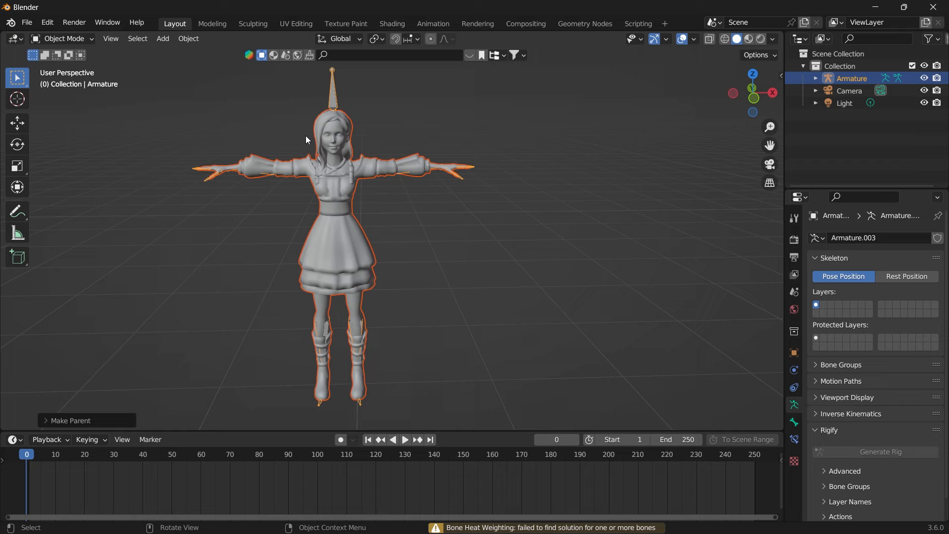
{"action": "left_click", "coordinate": [907, 275]}
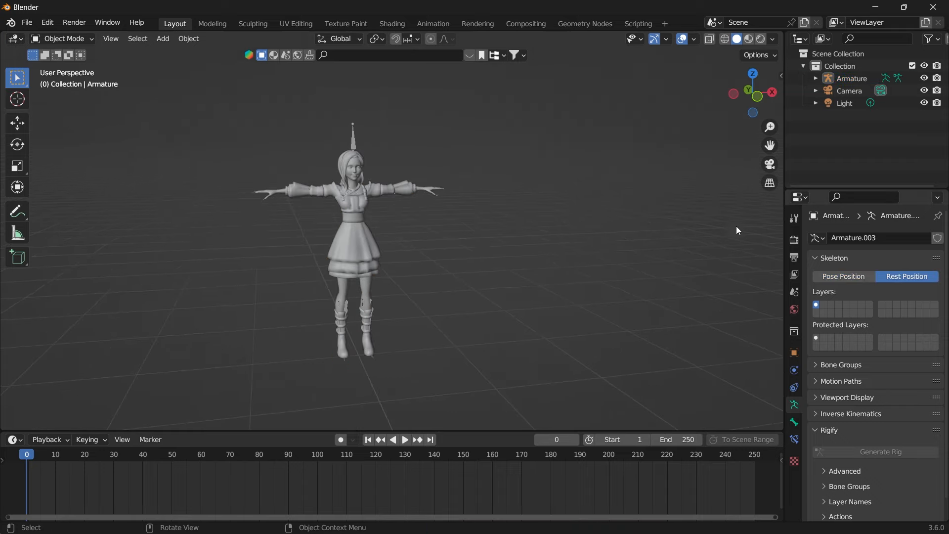
{"action": "left_click", "coordinate": [842, 276]}
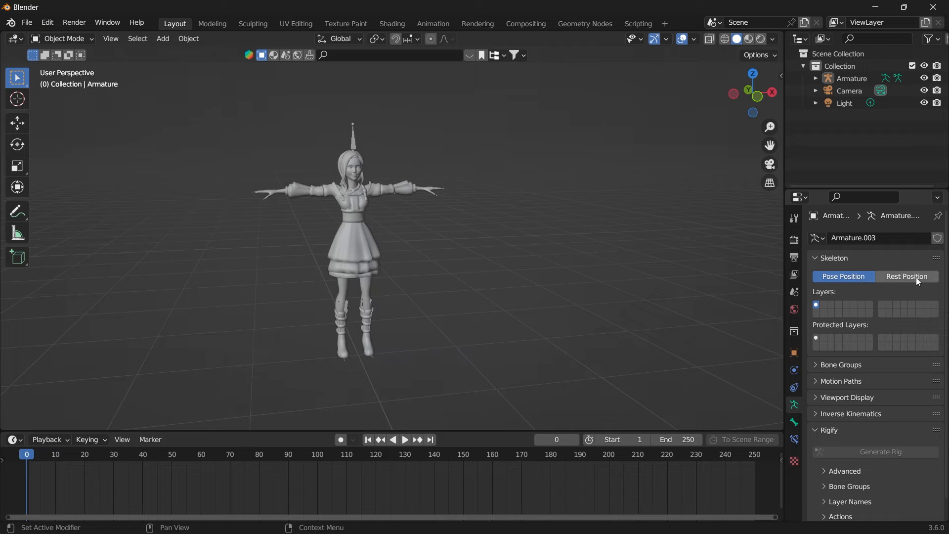